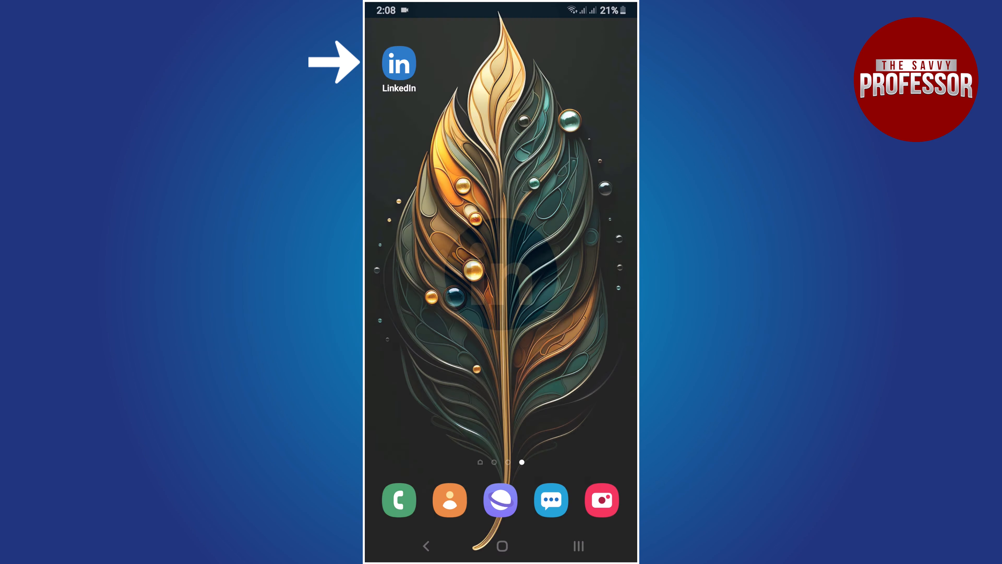
Launch LinkedIn from the home screen so the feed with posts appears.
{"action": "left_click", "coordinate": [398, 66]}
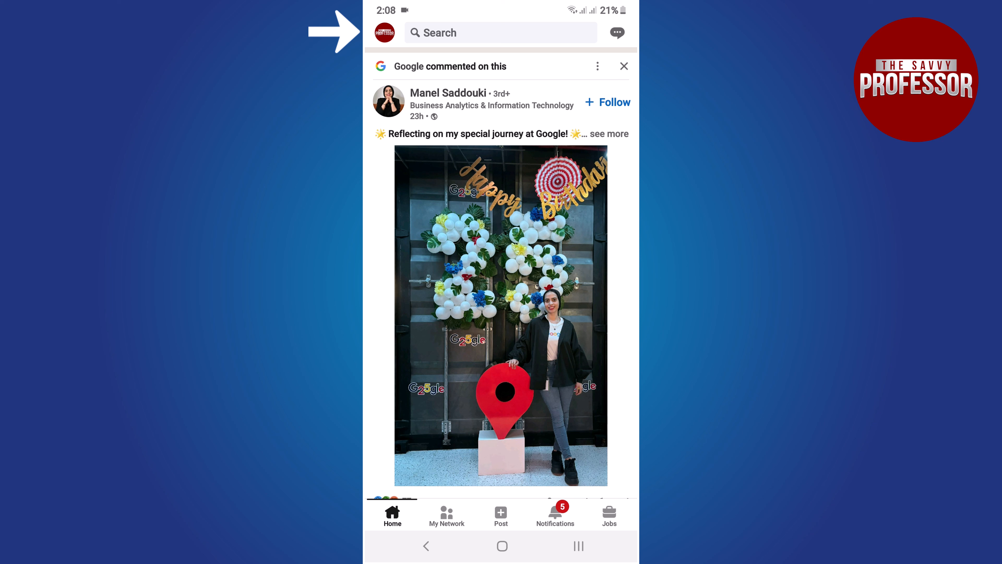
Search for 'ch ib' and pick the matching connection from the suggestions.
{"action": "left_click", "coordinate": [501, 32]}
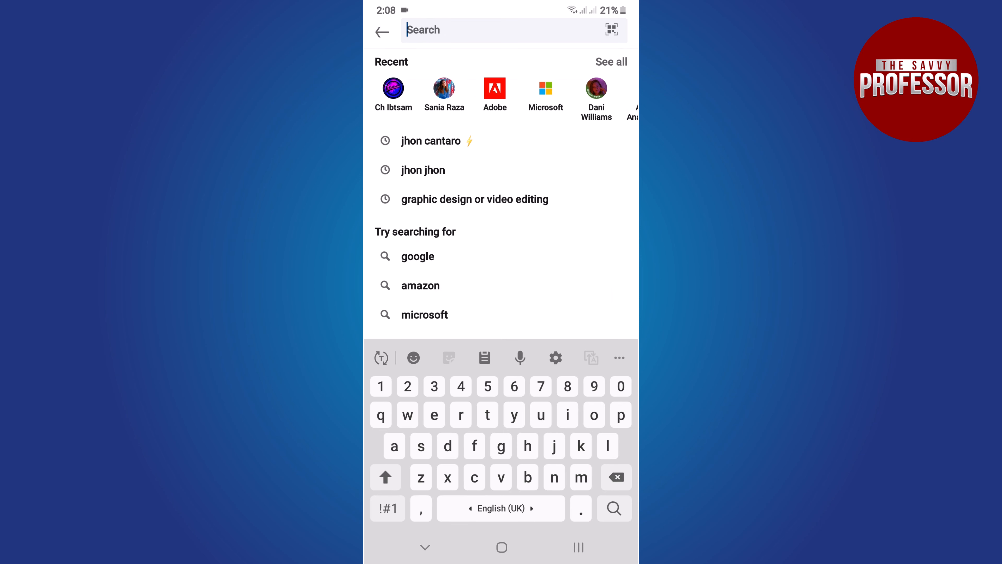
{"action": "type", "text": "ch ibtsam"}
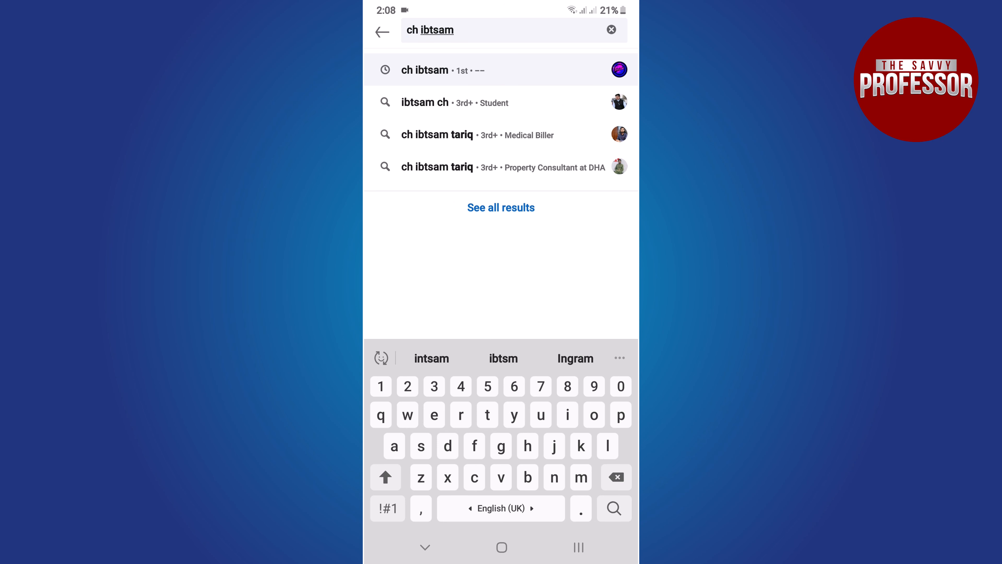
{"action": "left_click", "coordinate": [424, 69]}
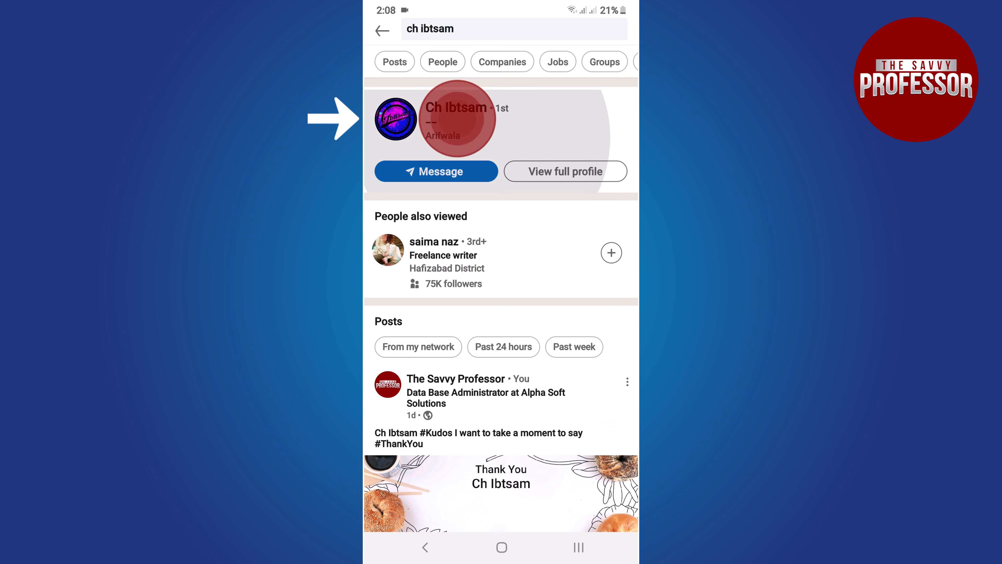
Open the connection's profile from the results and scroll down to the Skills section.
{"action": "left_click", "coordinate": [456, 106]}
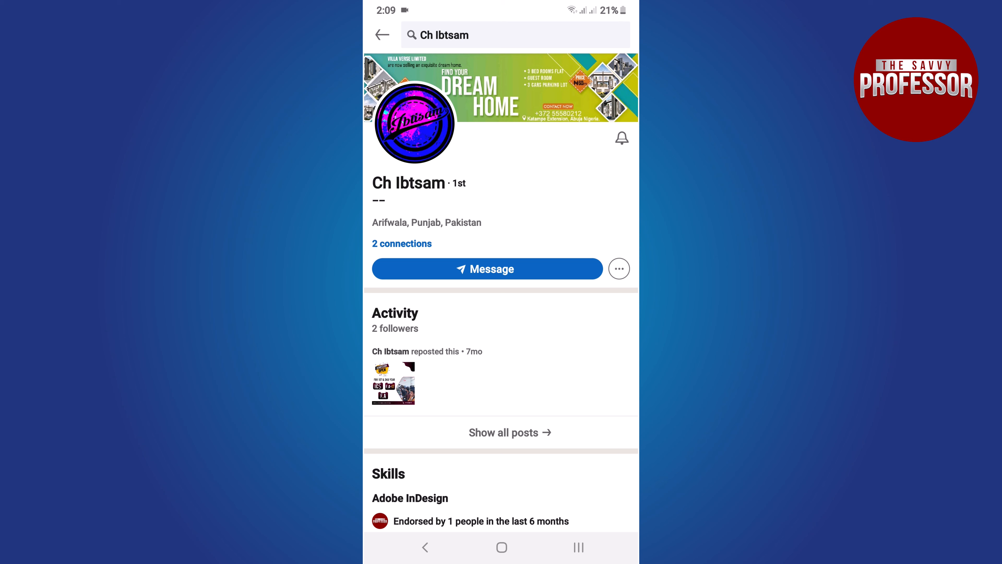
{"action": "scroll", "scroll_direction": "down", "scroll_amount": 3}
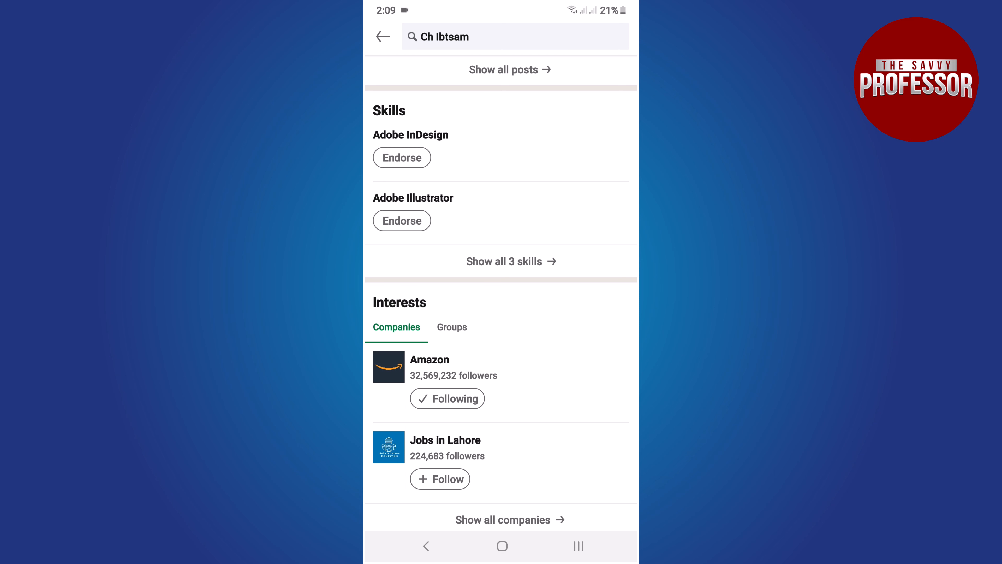
Endorse Adobe InDesign so it shows Endorsed with 1 endorsement, leaving Adobe Illustrator unendorsed.
{"action": "left_click", "coordinate": [401, 158]}
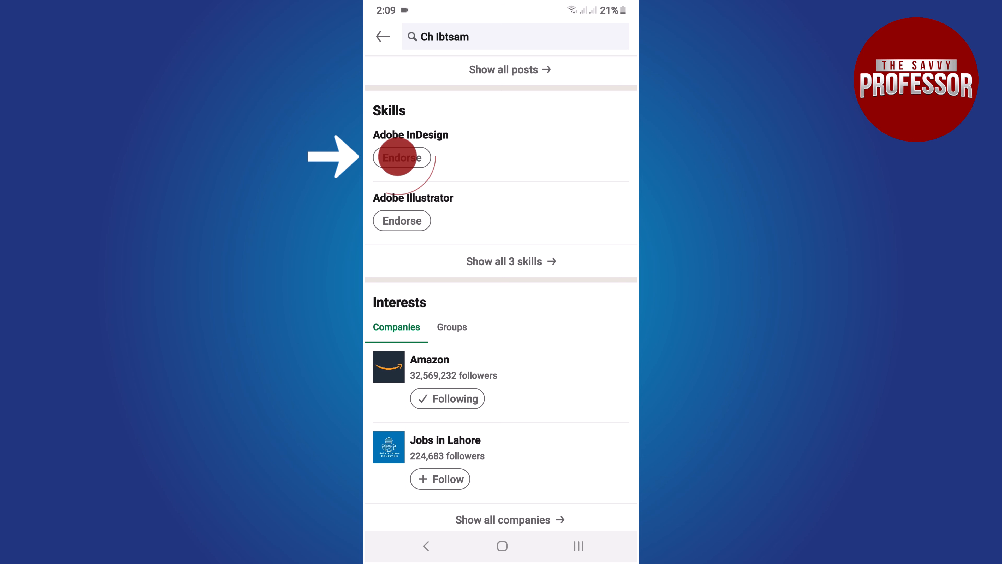
{"action": "left_click", "coordinate": [402, 157]}
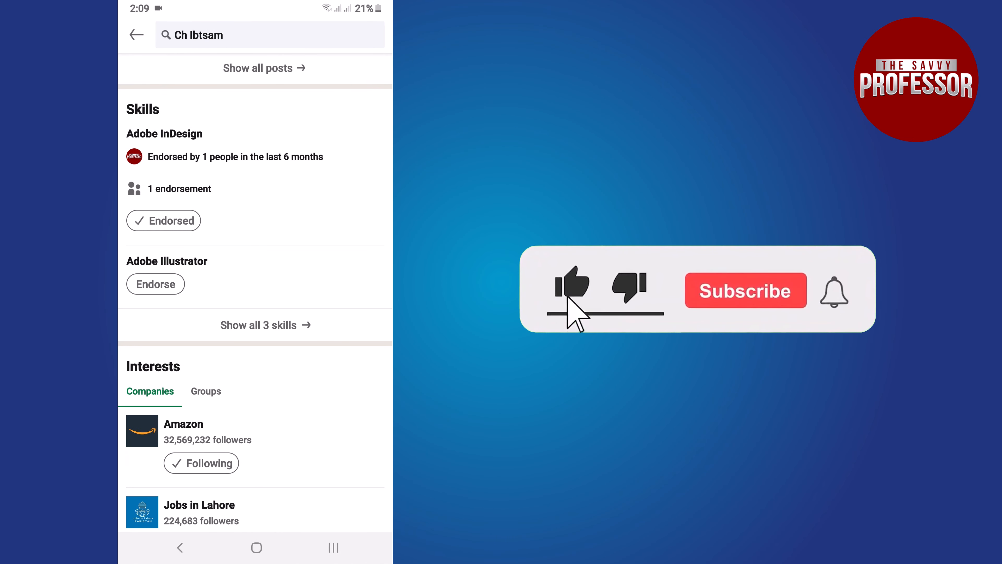
{"action": "left_click", "coordinate": [746, 291]}
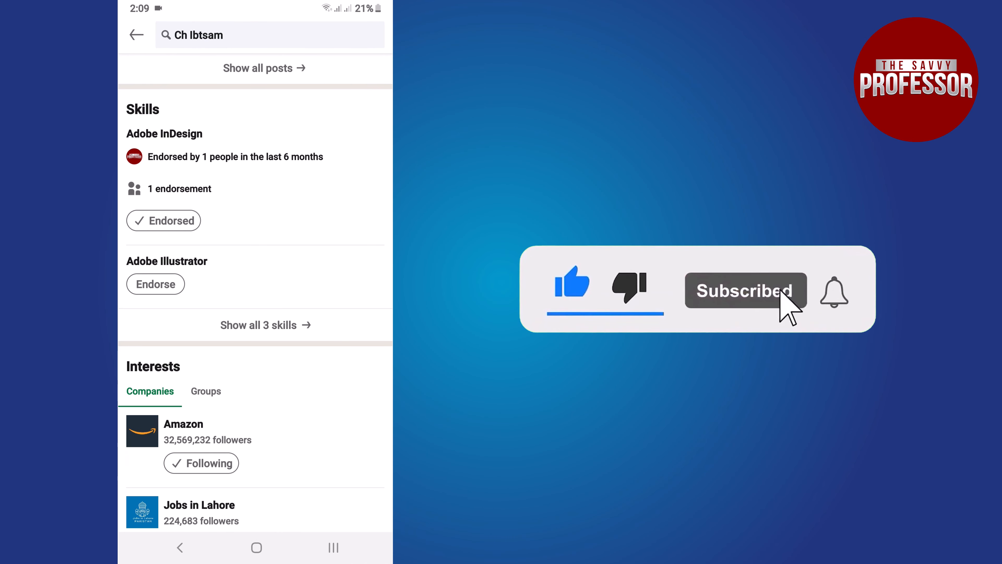